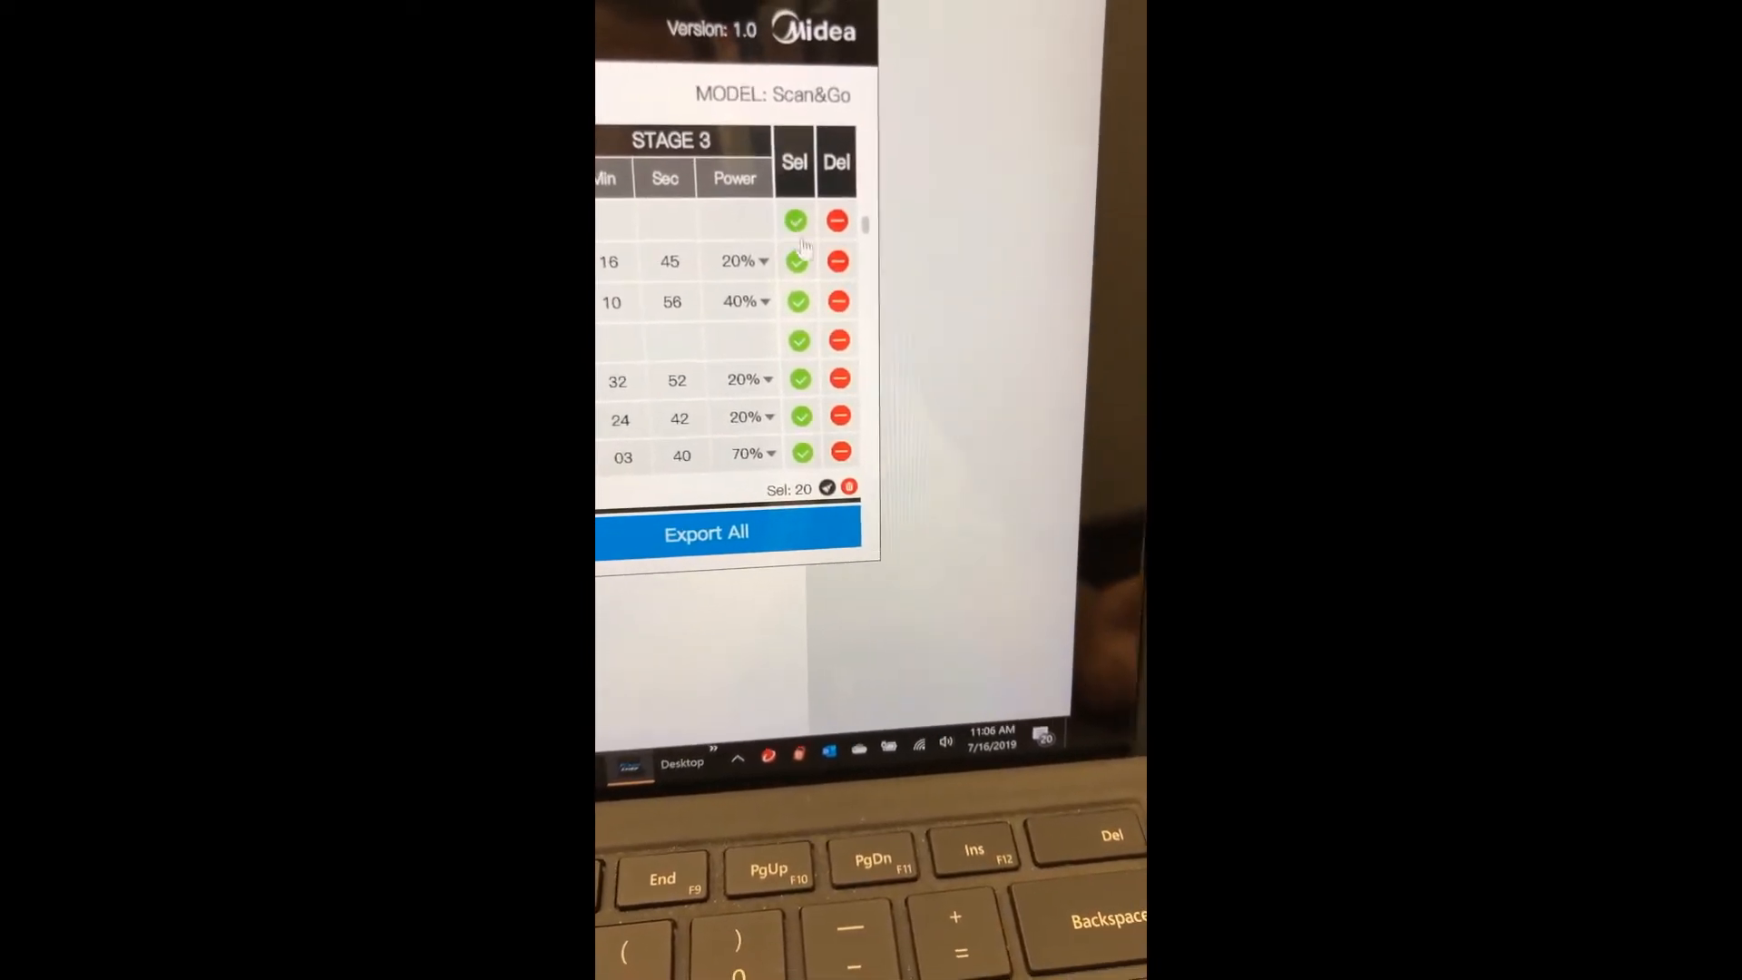
- Generate a single QR code for the 20 selected microwave recipes, ready to print or save
scroll("down", 3)
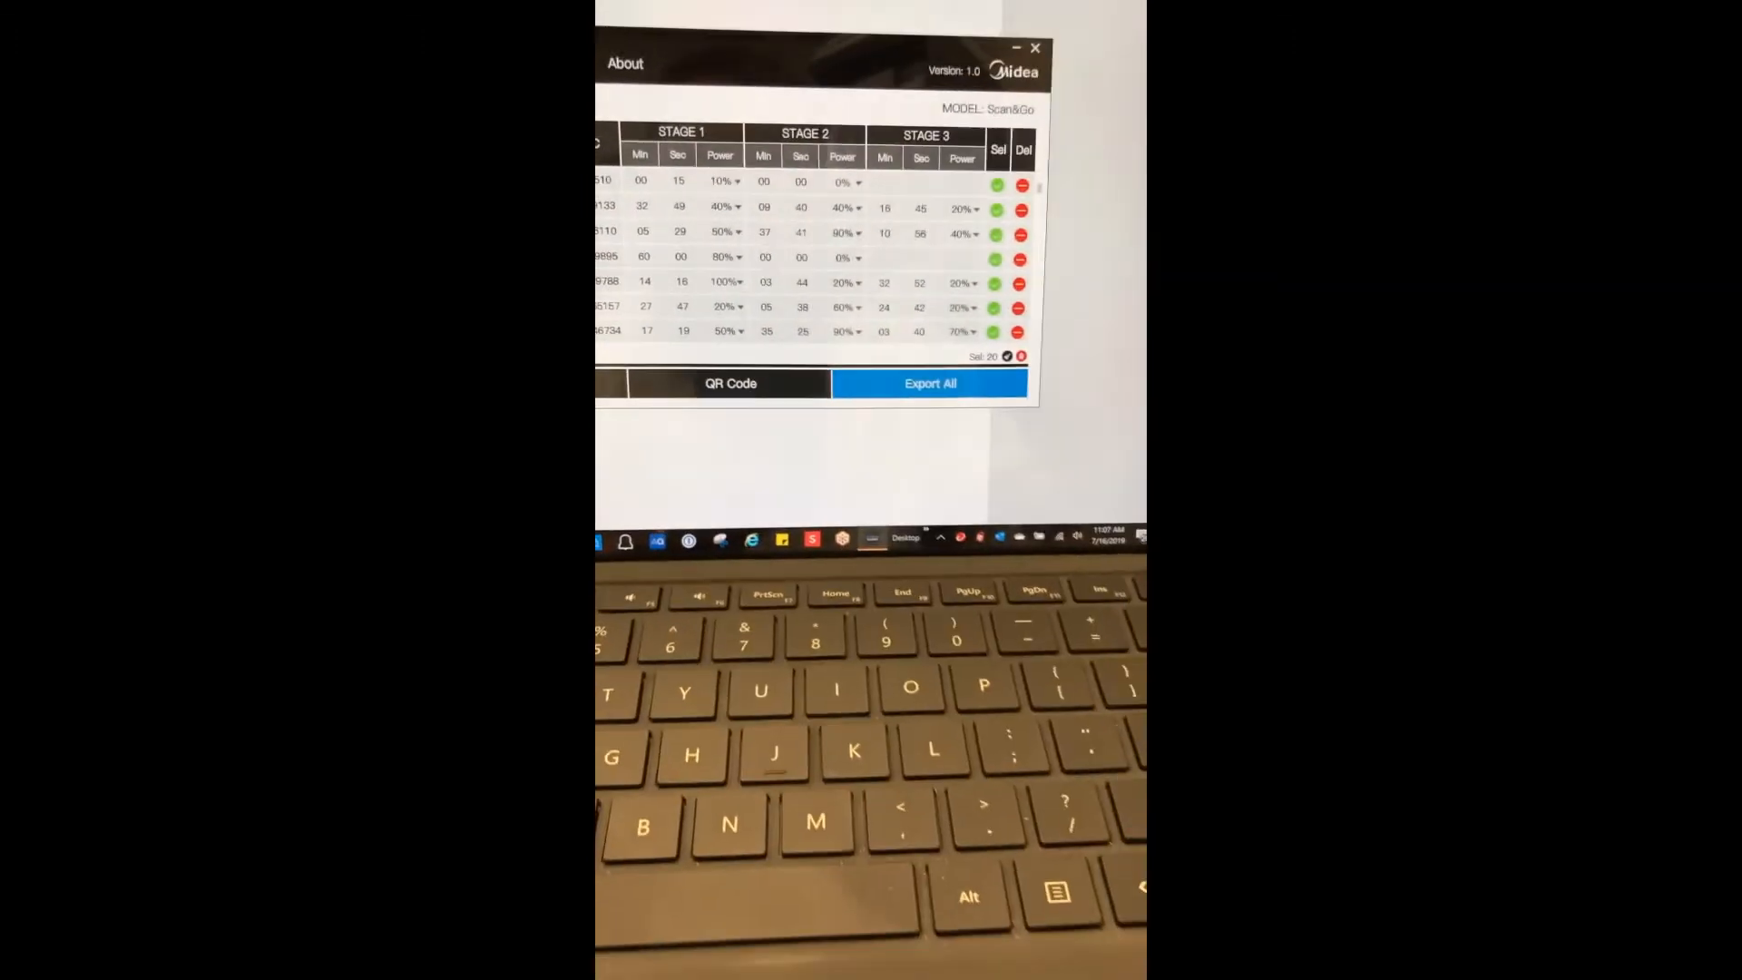
left_click(729, 383)
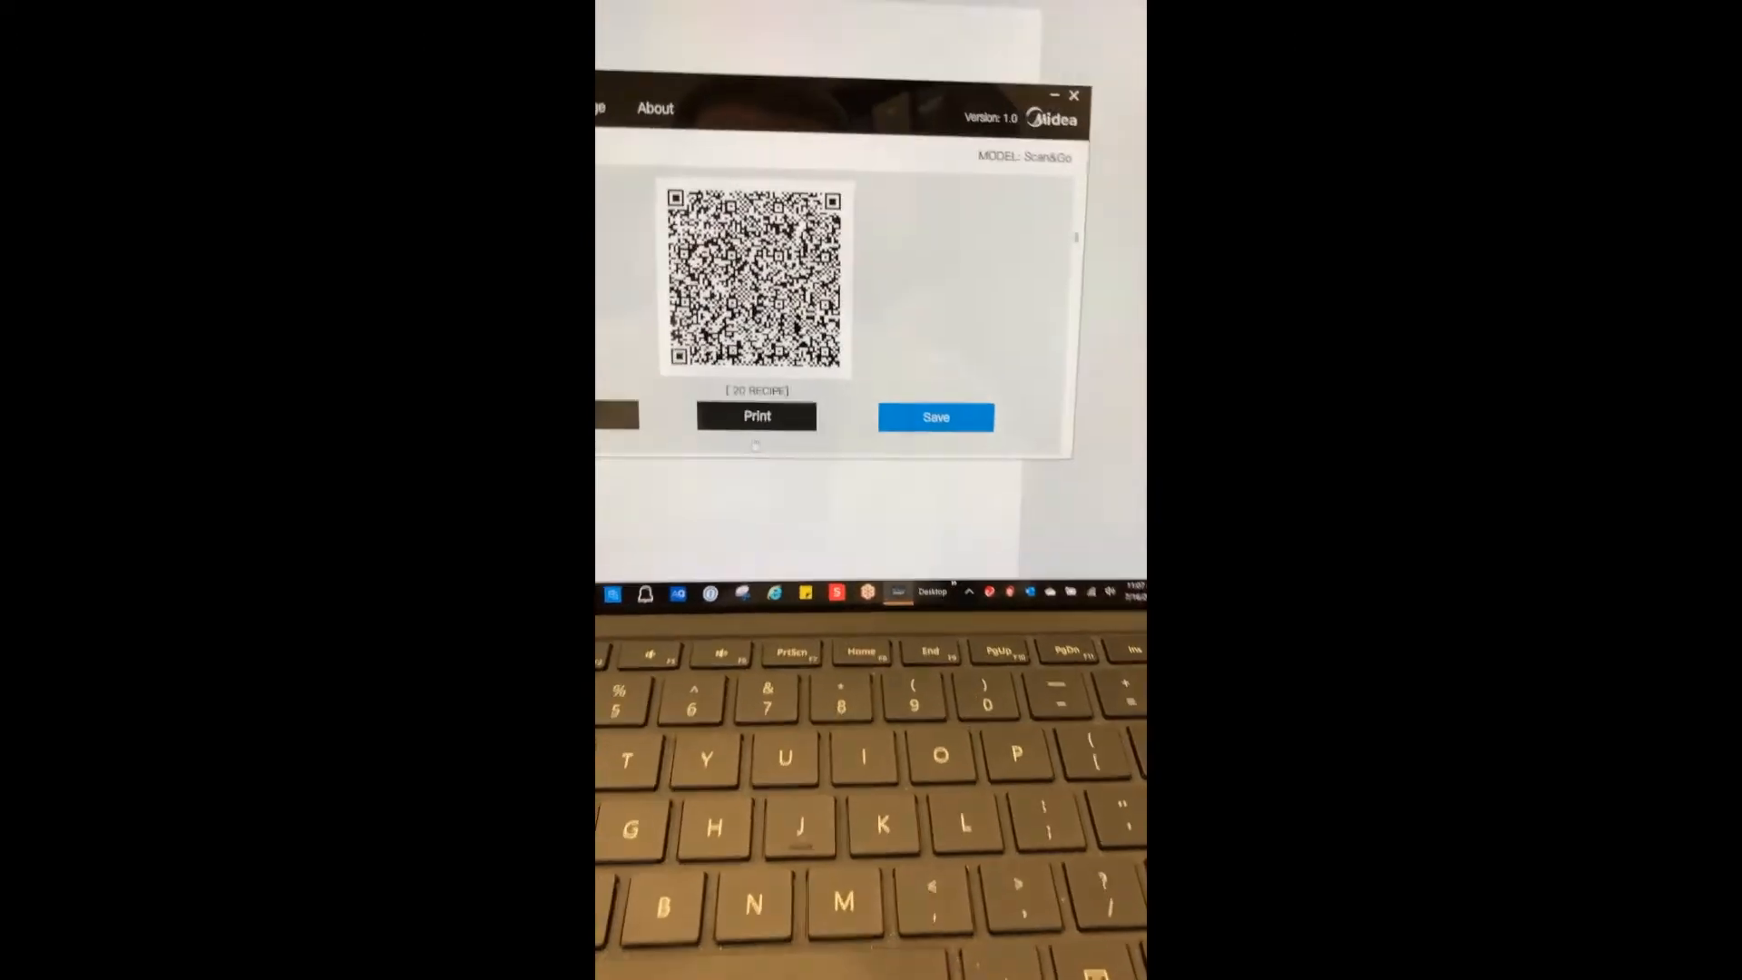